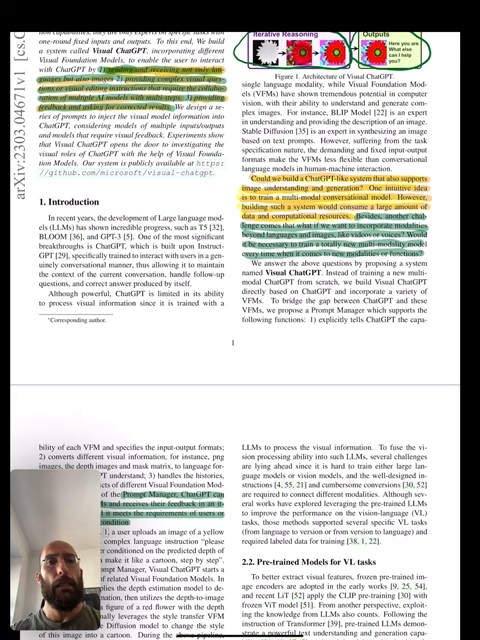
scroll("down", 3)
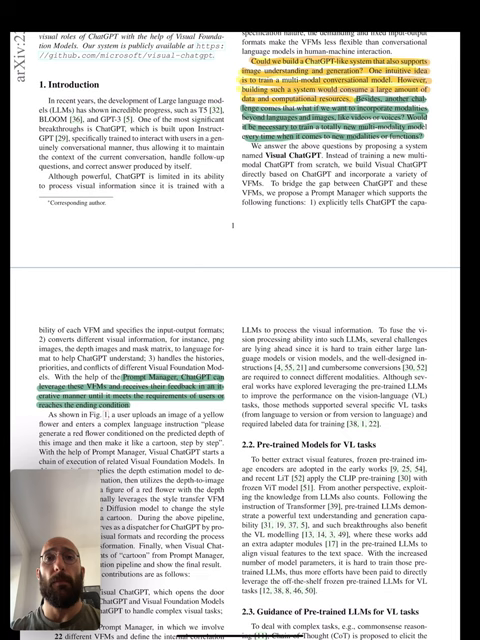
scroll("down", 3)
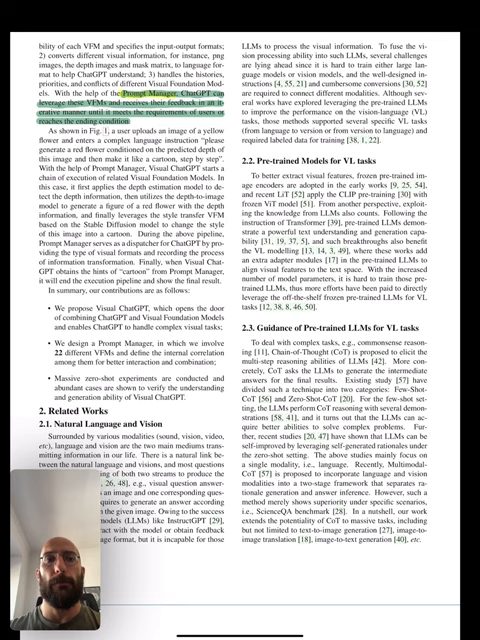
scroll("down", 3)
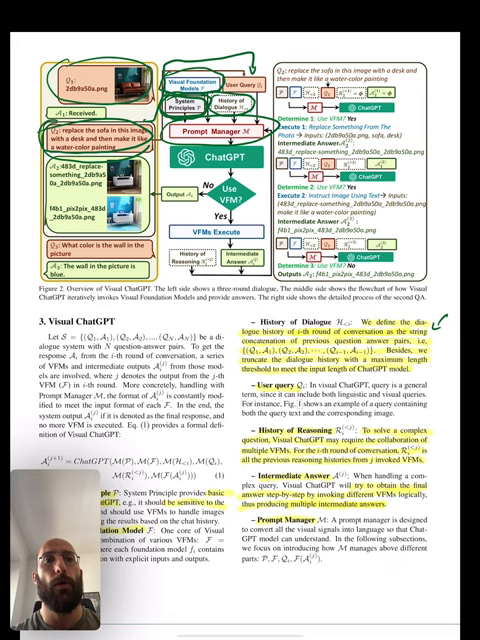
scroll("down", 3)
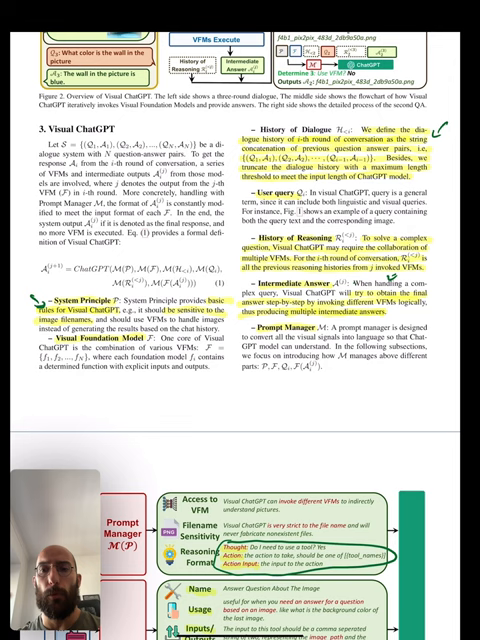
scroll("up", 3)
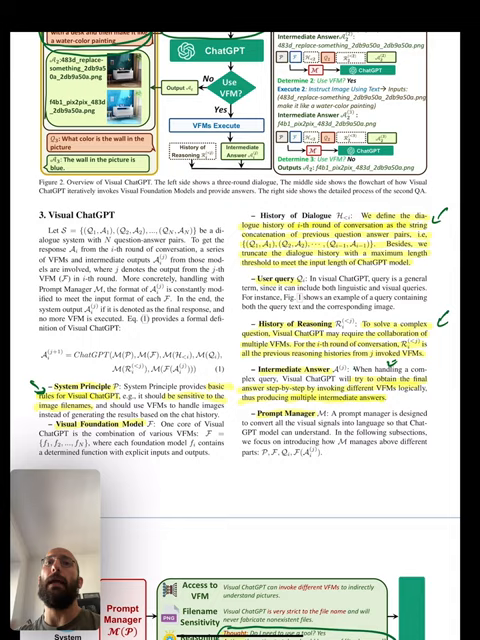
scroll("down", 3)
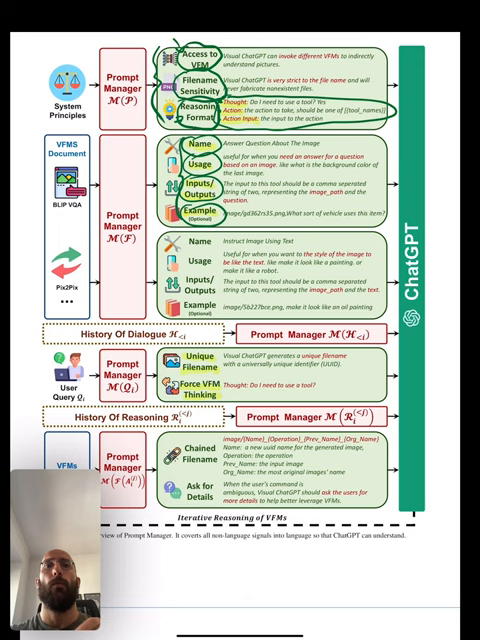
scroll("down", 3)
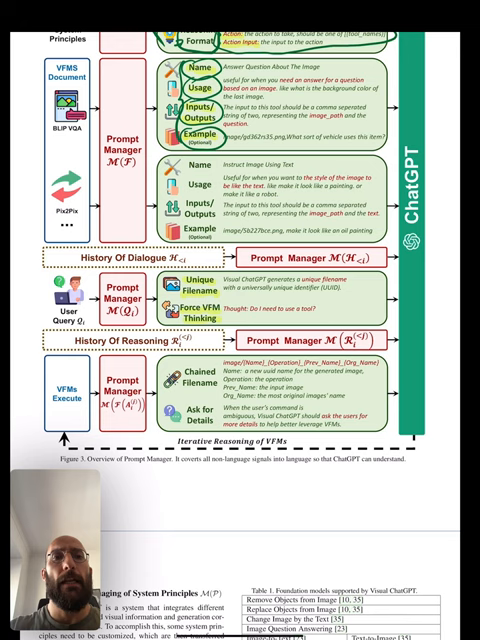
scroll("down", 3)
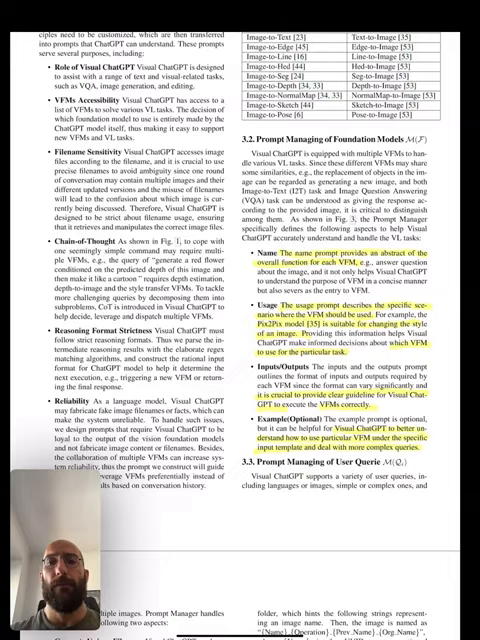
scroll("down", 3)
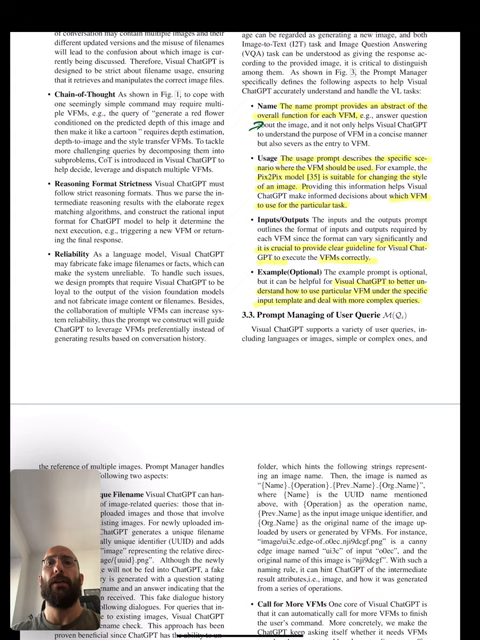
scroll("down", 3)
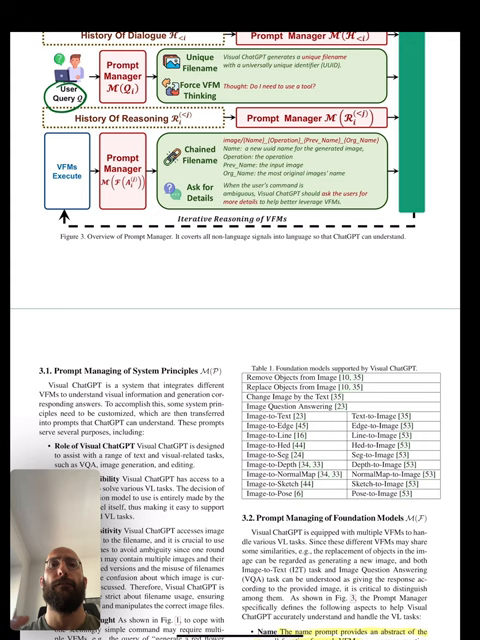
scroll("down", 3)
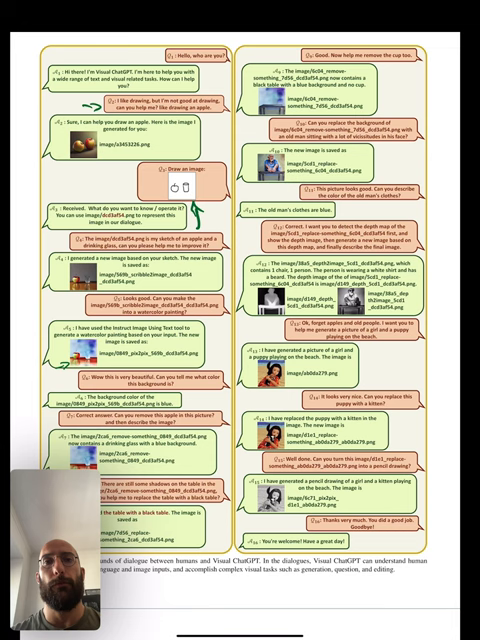
scroll("down", 3)
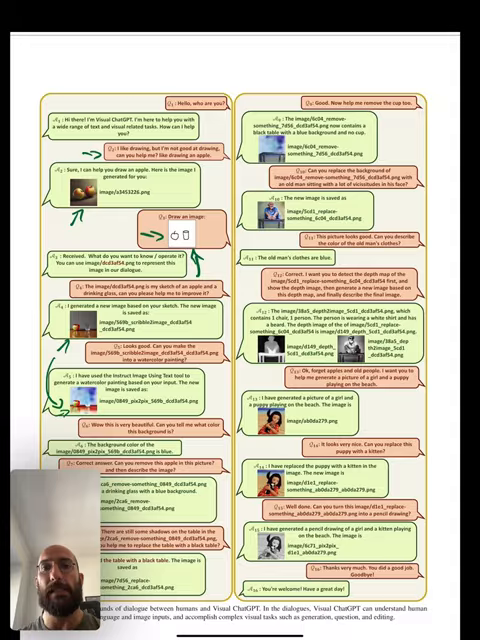
scroll("down", 3)
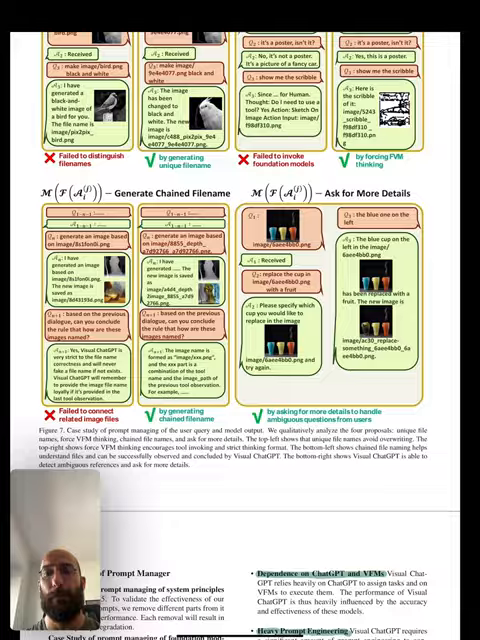